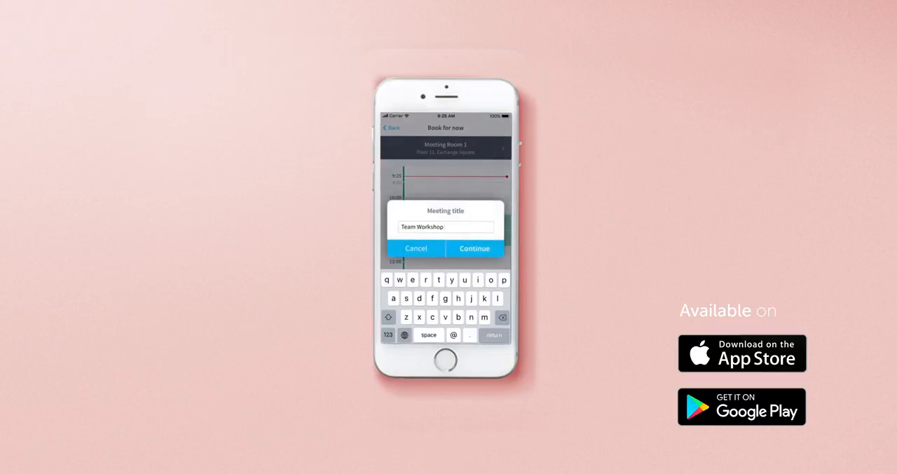
Confirm the Team Workshop meeting title and continue the booking
{"action": "left_click", "coordinate": [473, 248]}
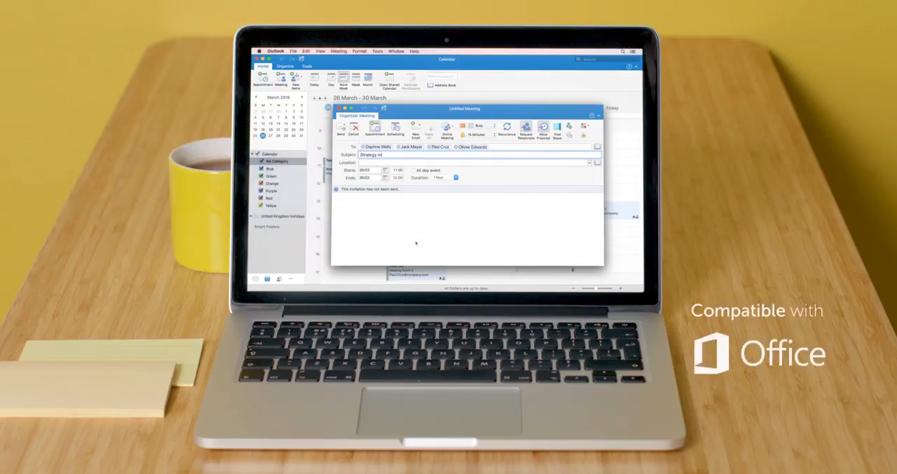
Complete the Strategy meeting subject and book a free room via the Find Room add-in
{"action": "type", "text": "eeting"}
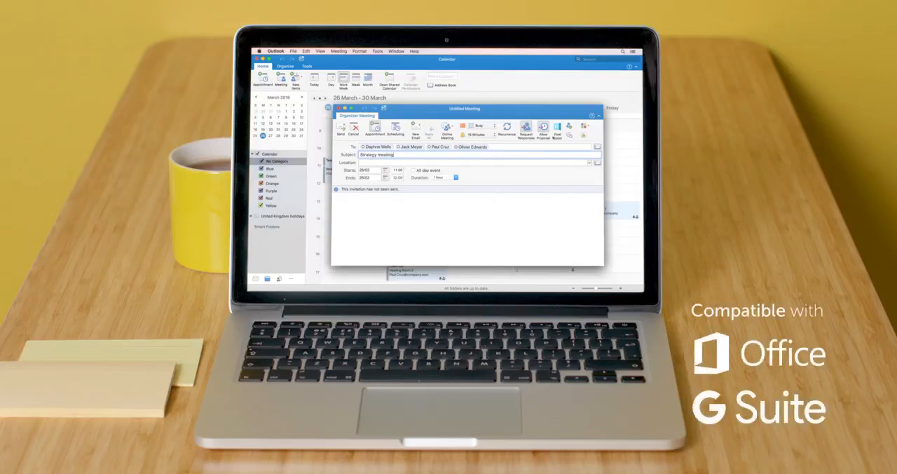
{"action": "left_click", "coordinate": [558, 129]}
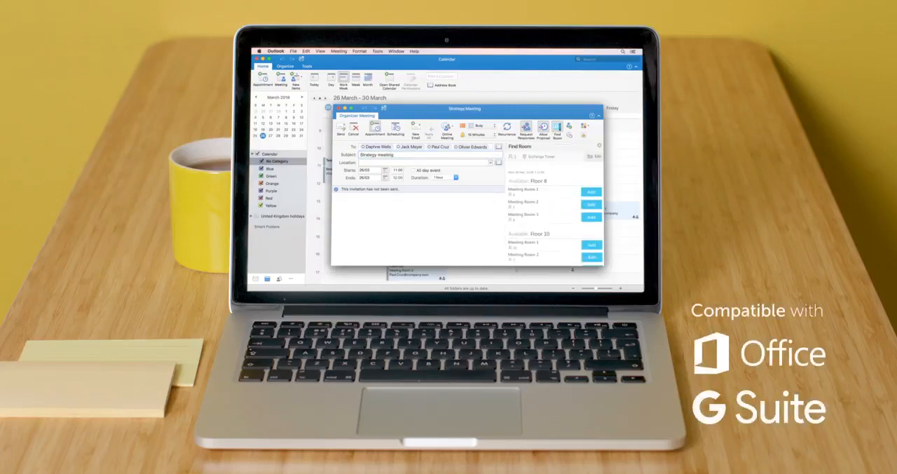
{"action": "scroll", "scroll_direction": "down", "scroll_amount": 3}
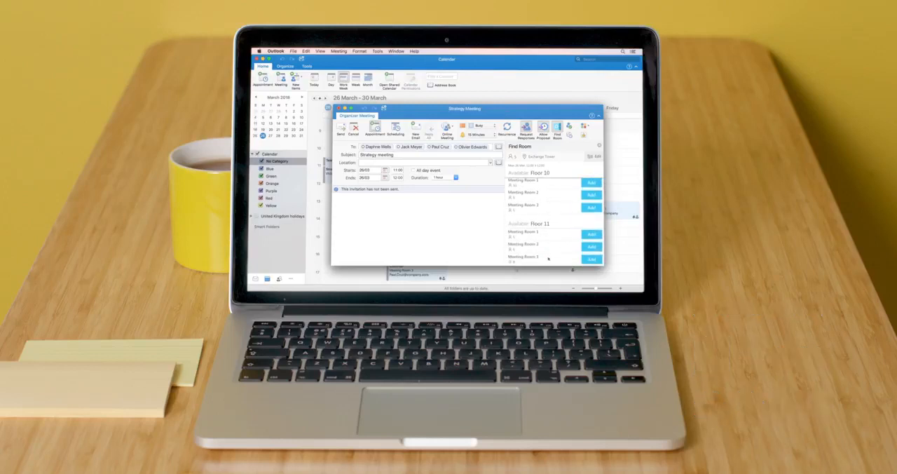
{"action": "left_click", "coordinate": [591, 182]}
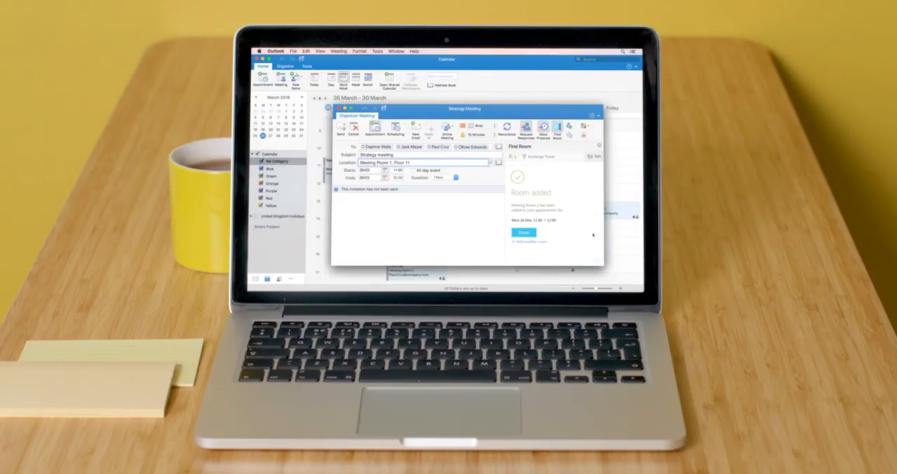
{"action": "left_click", "coordinate": [524, 232]}
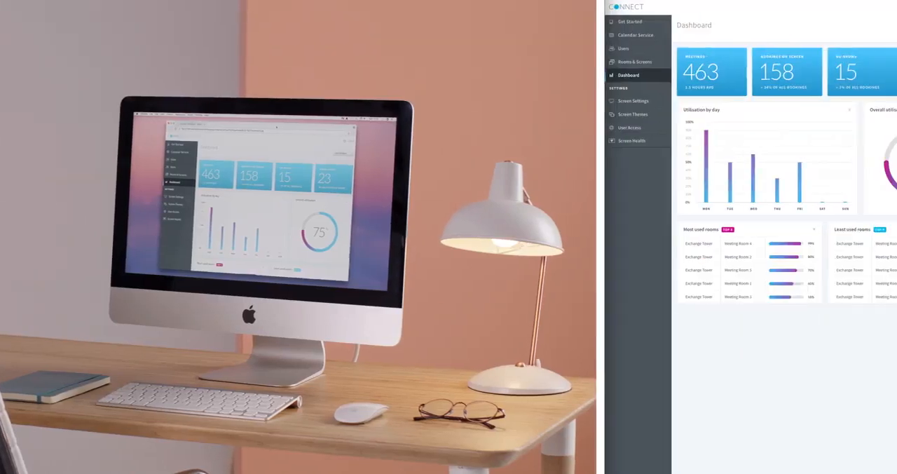
View the Add Room settings, then the users list imported from user_list3.csv
{"action": "left_click", "coordinate": [634, 62]}
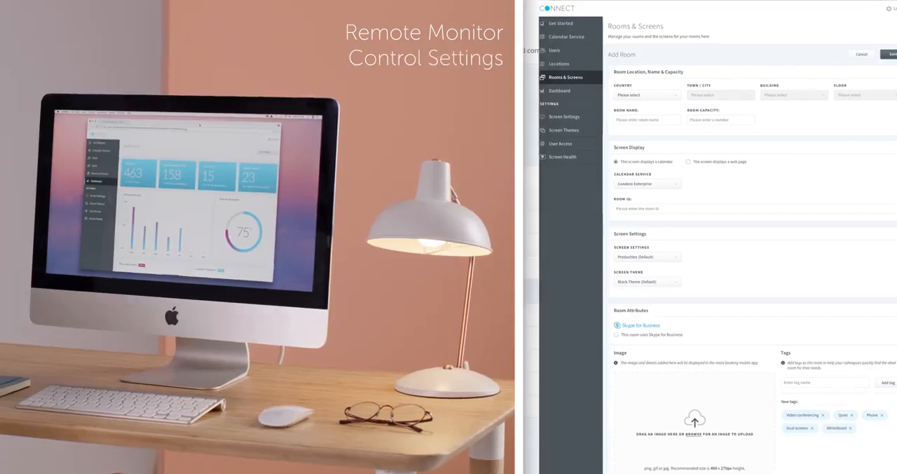
{"action": "left_click", "coordinate": [555, 50]}
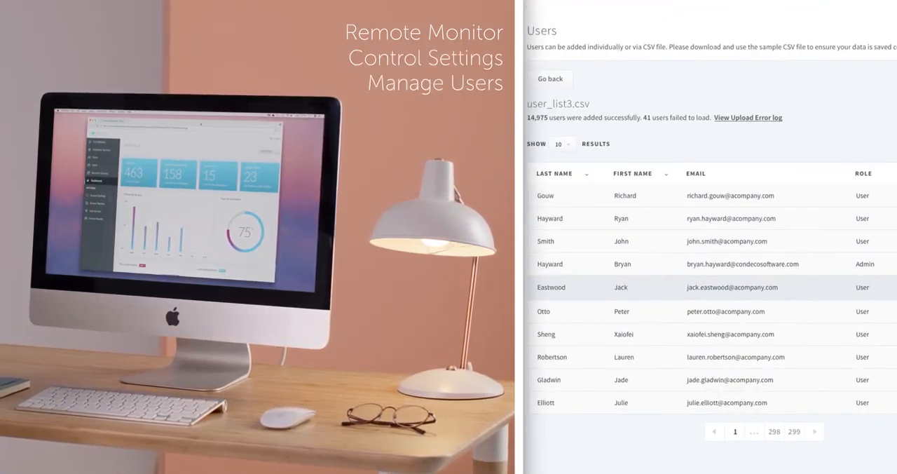